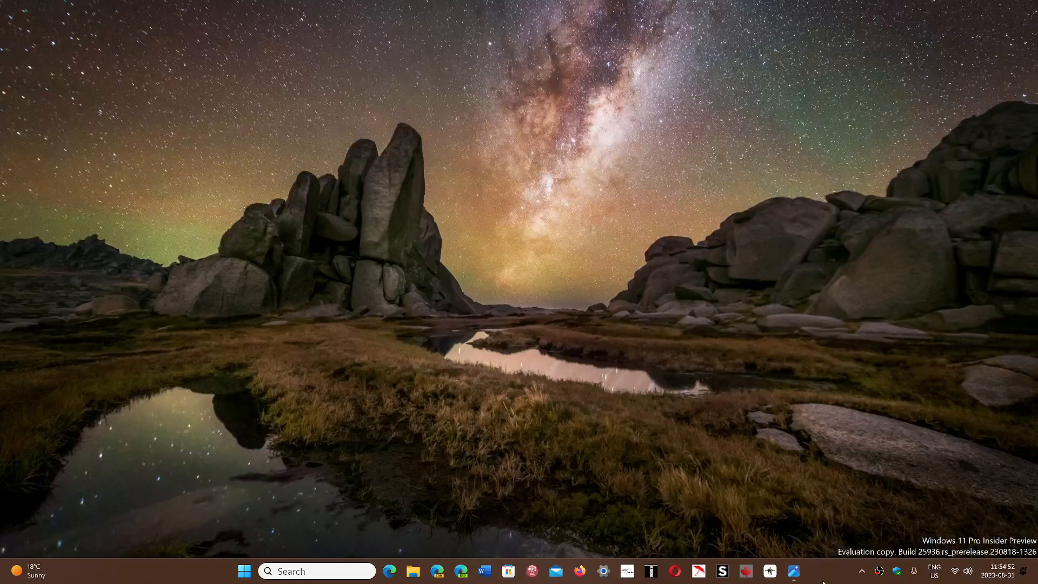
{"action": "mouse_move", "coordinate": [775, 525]}
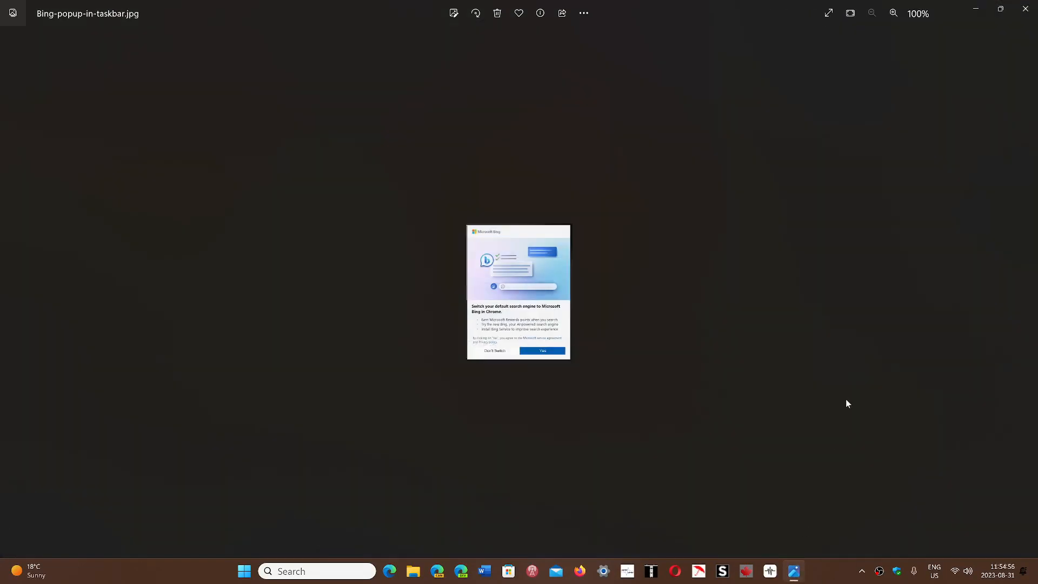
Zoom into the Bing popup screenshot three times until its text is readable
{"action": "left_click", "coordinate": [893, 13]}
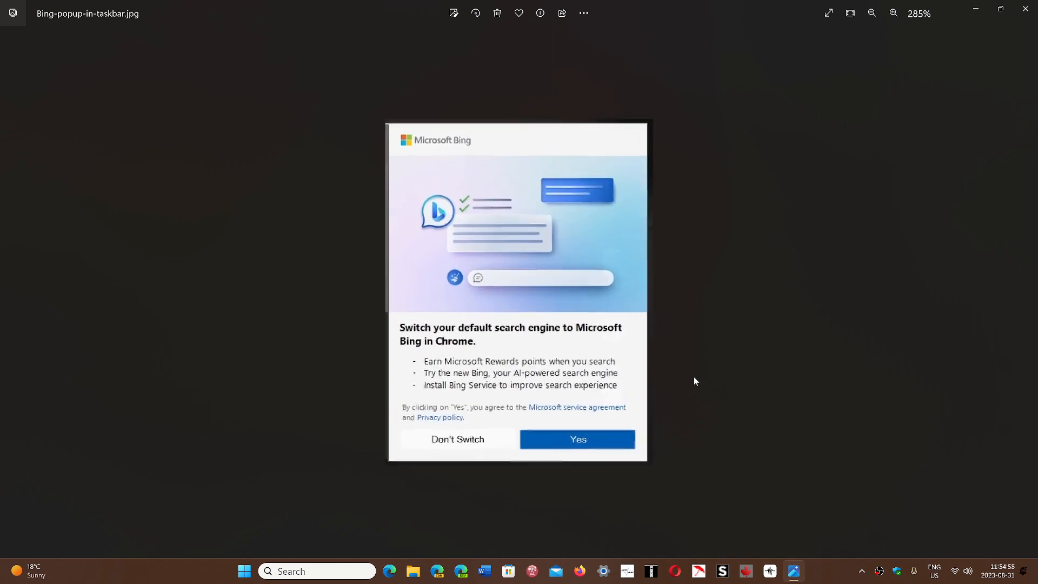
{"action": "left_click", "coordinate": [894, 13]}
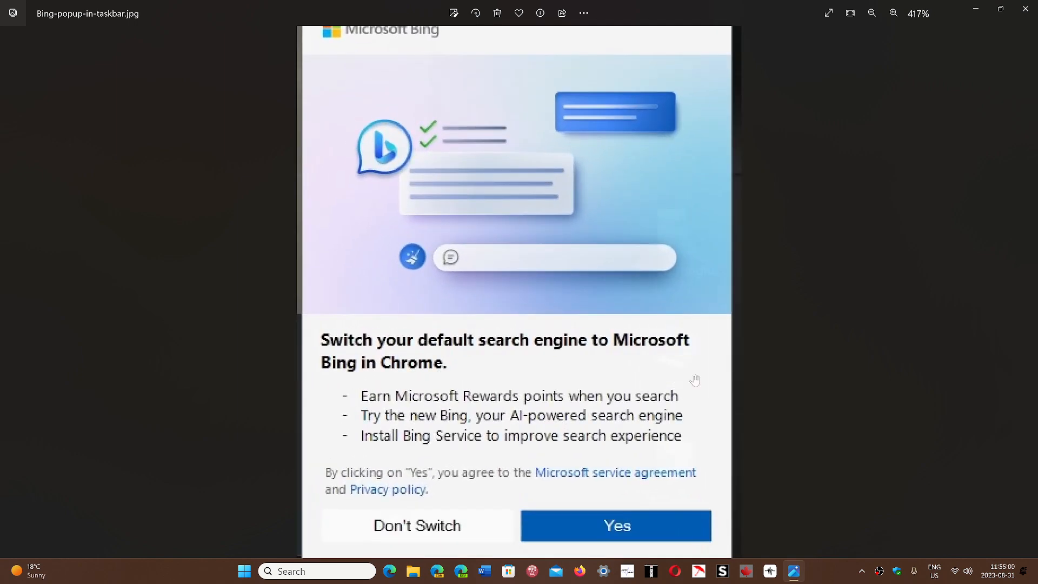
{"action": "left_click", "coordinate": [874, 13]}
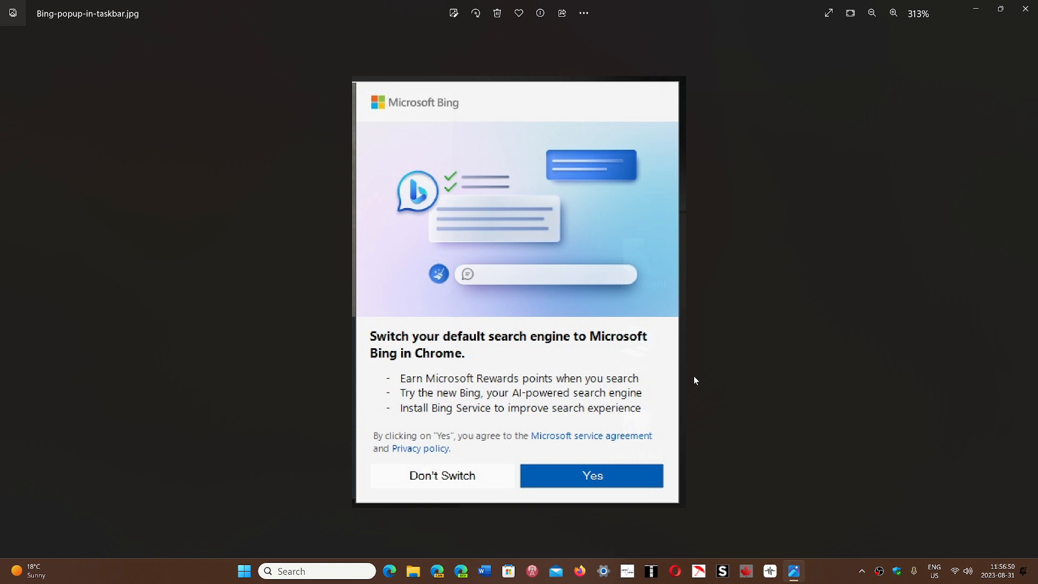
{"action": "mouse_move", "coordinate": [418, 197]}
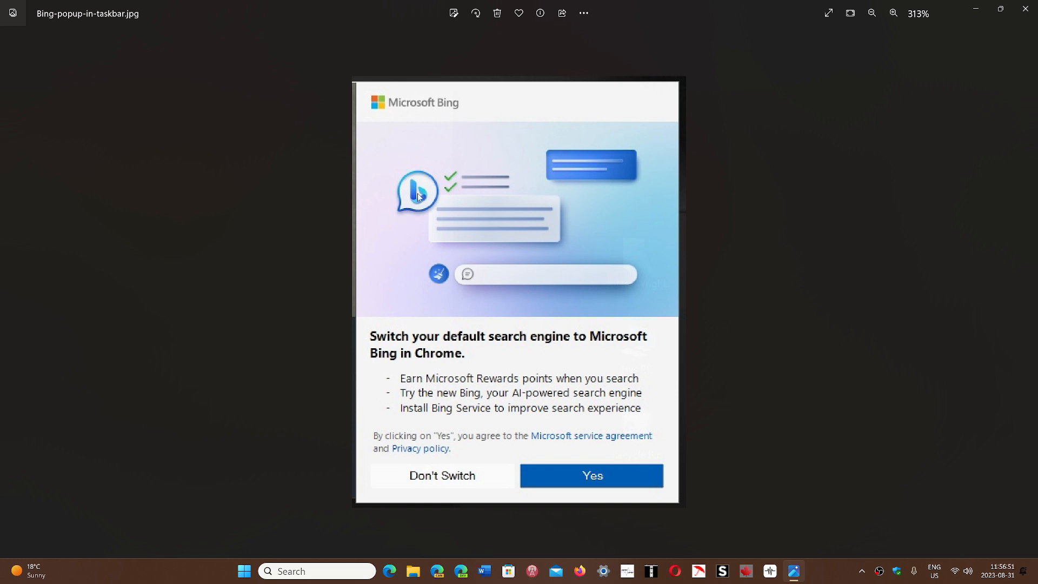
{"action": "mouse_move", "coordinate": [1028, 8]}
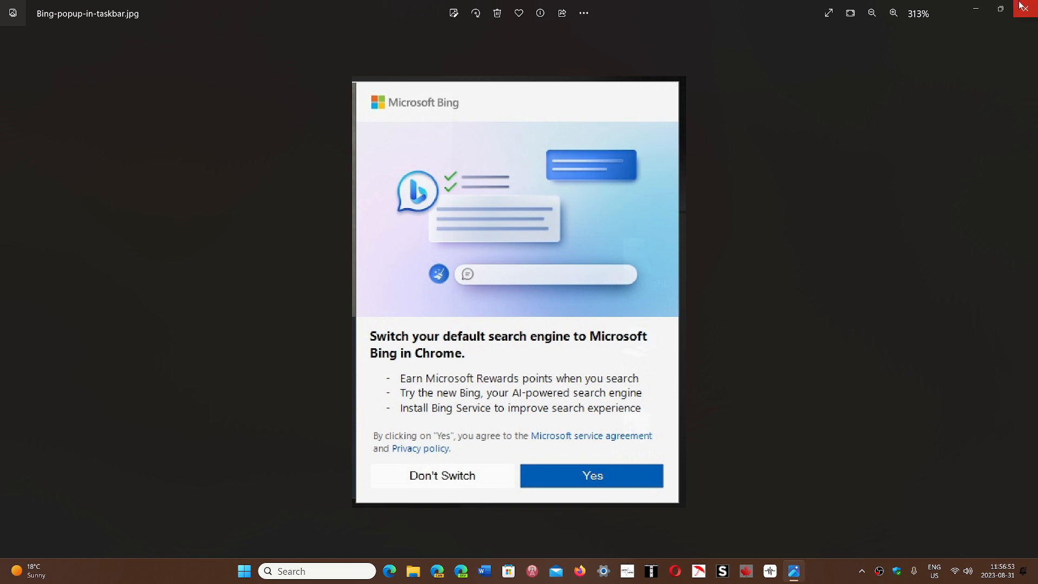
Close the Bing popup screenshot in Photos, returning to the desktop
{"action": "left_click", "coordinate": [1027, 8]}
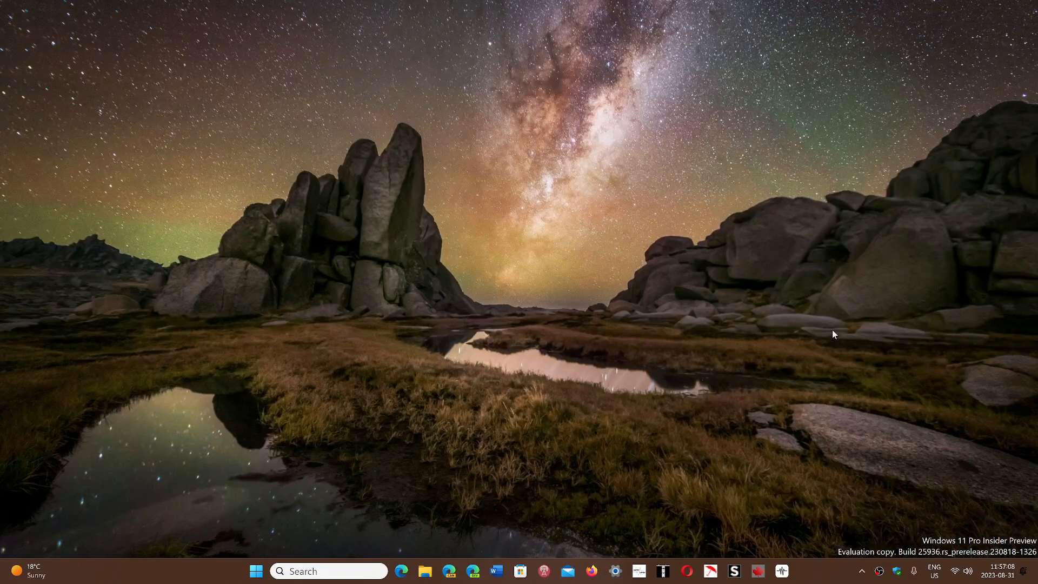
{"action": "mouse_move", "coordinate": [818, 571]}
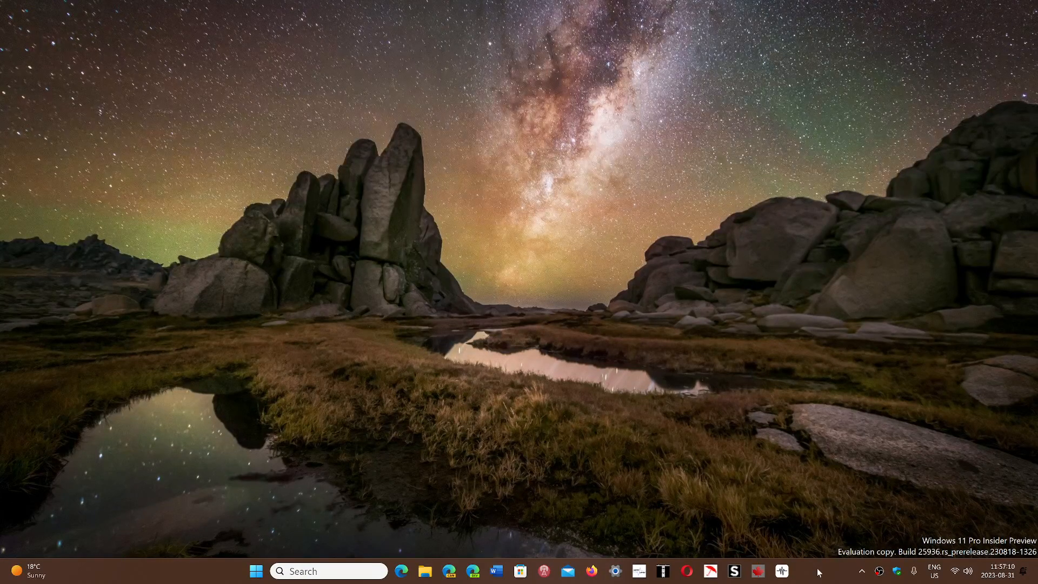